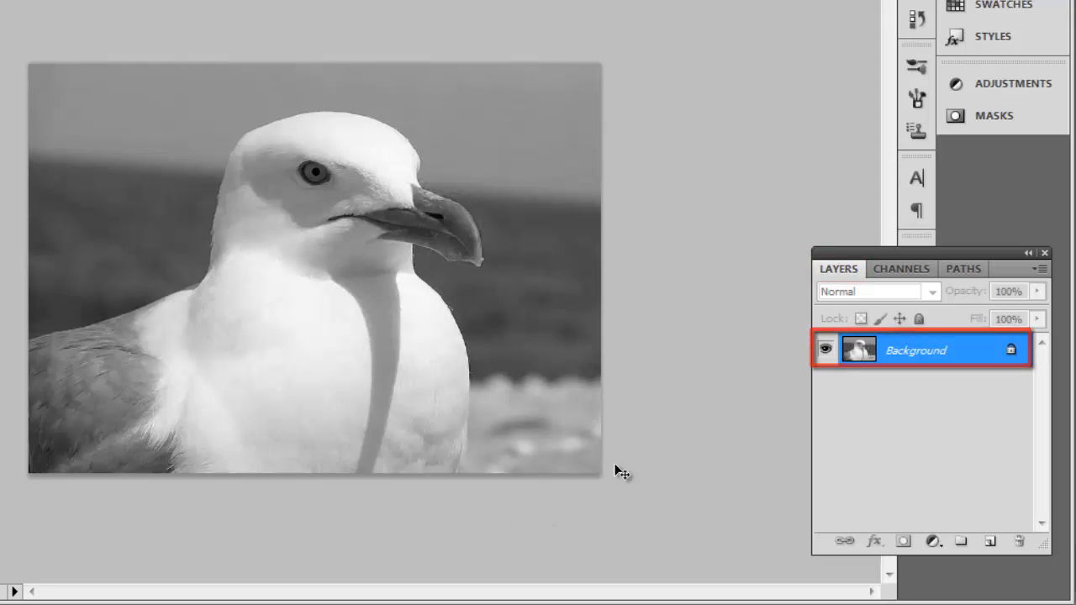
Step: Convert the locked Background layer into an editable layer named Layer 0
right_click(916, 350)
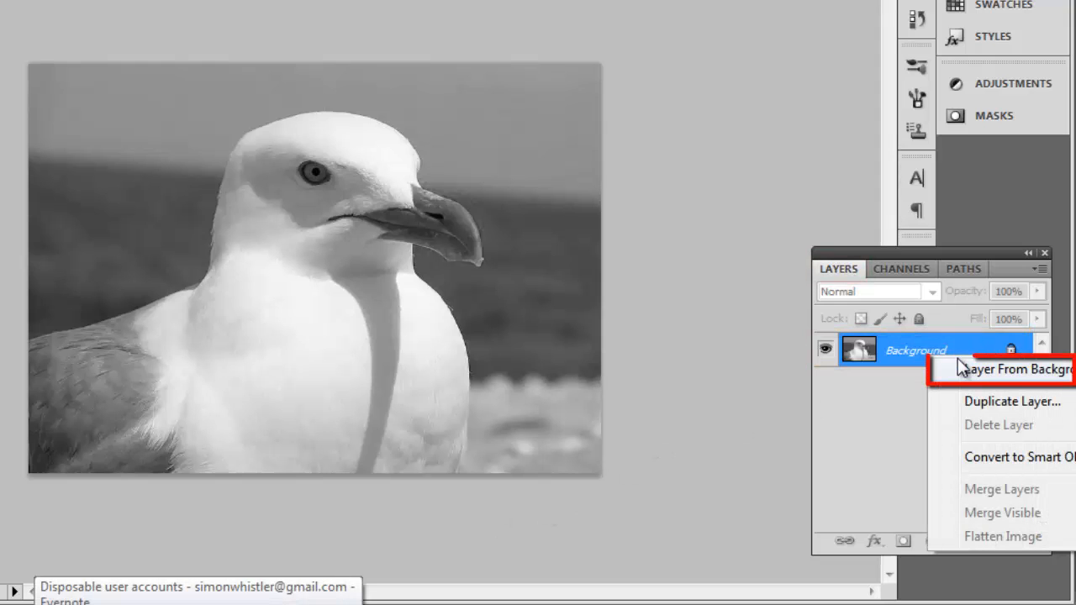
click(1012, 370)
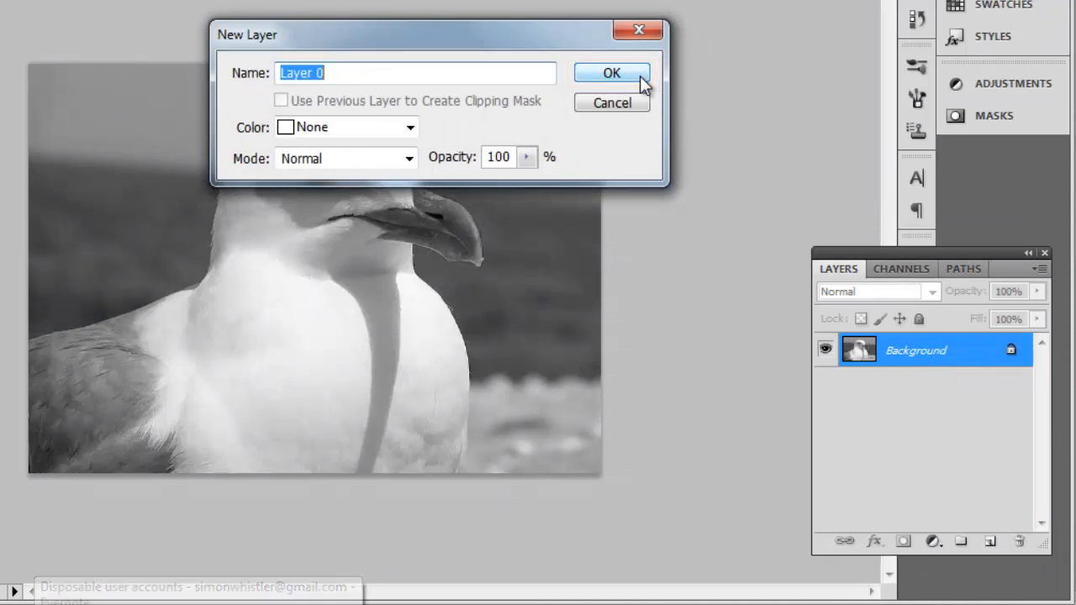
click(612, 72)
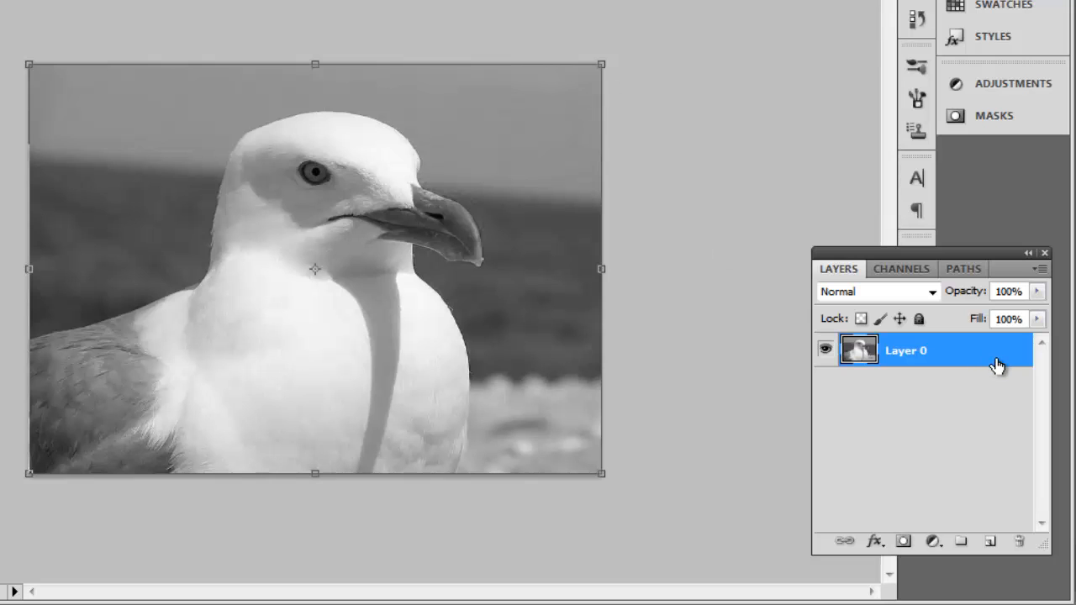
Step: Restrict Layer 0's blending to the red channel only, unchecking G and B
double_click(904, 351)
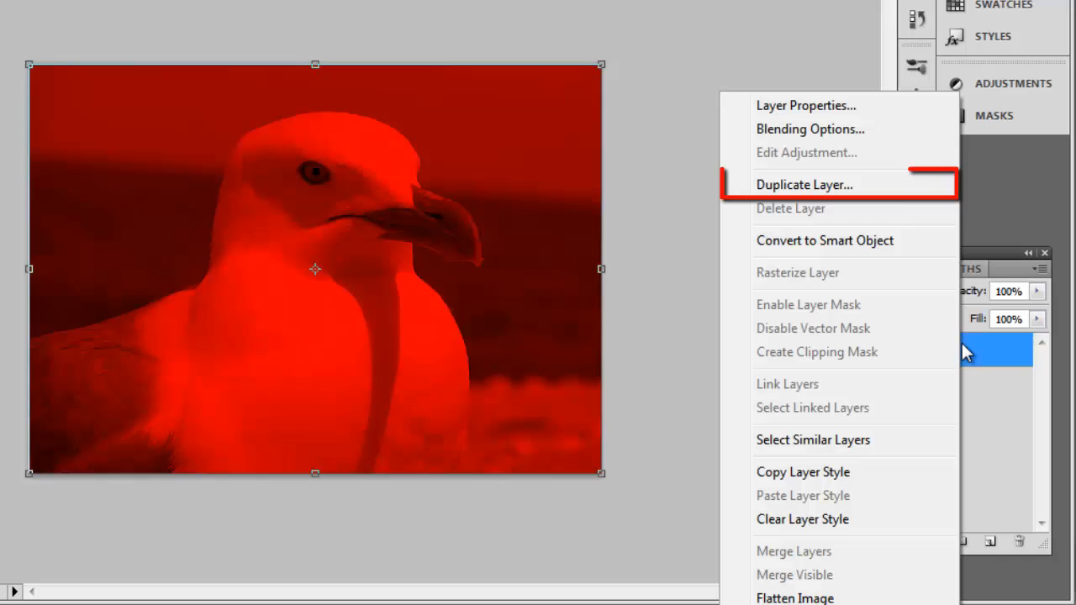
Step: Duplicate Layer 0 and limit the copy to the G and B channels, with R unchecked
click(804, 183)
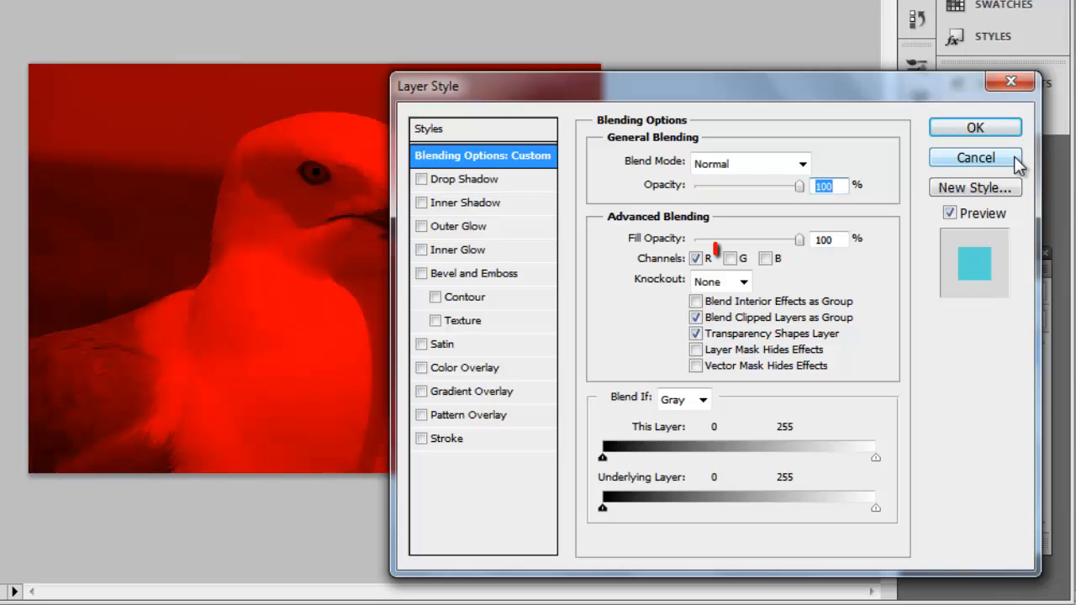
click(765, 259)
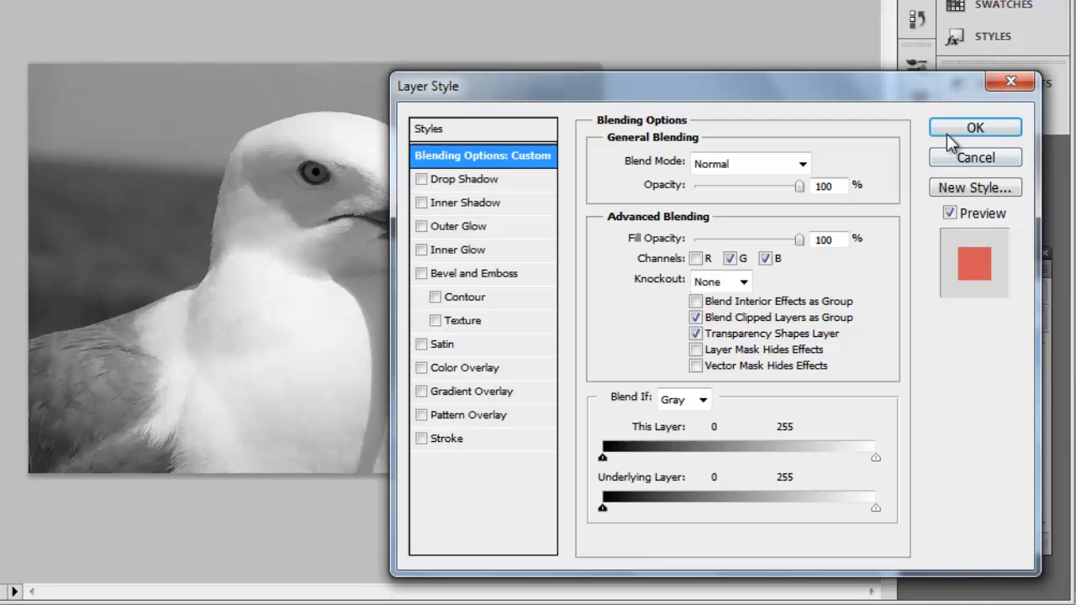
click(976, 128)
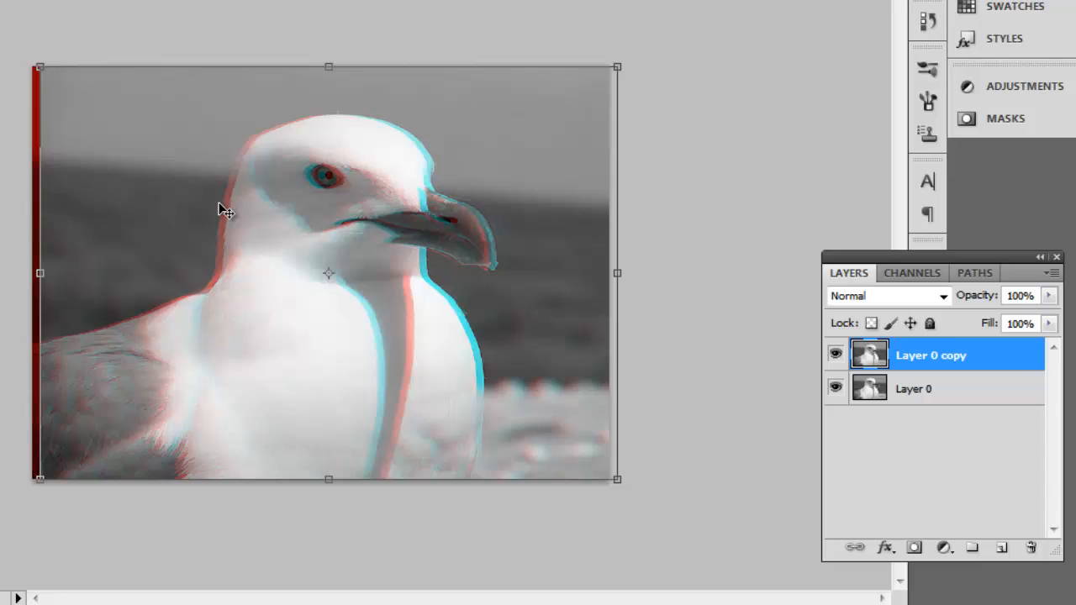
mouse_move(979, 392)
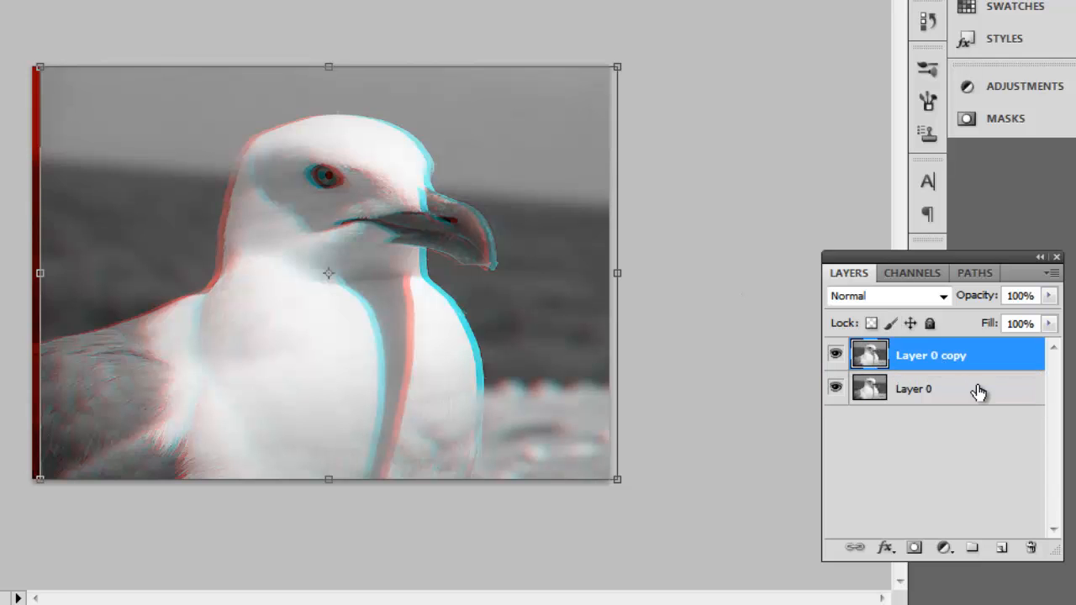
Step: Nudge the original Layer 0 sideways so red and cyan fringes appear around the seagull
click(915, 389)
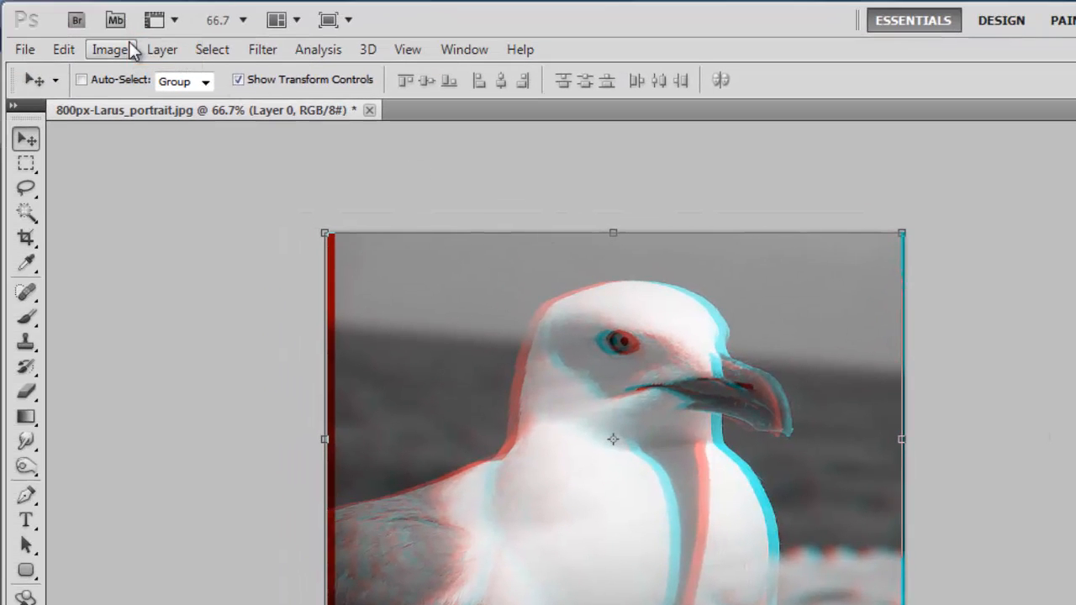
Step: Flatten all layers into a single red-cyan anaglyph Background layer
click(162, 48)
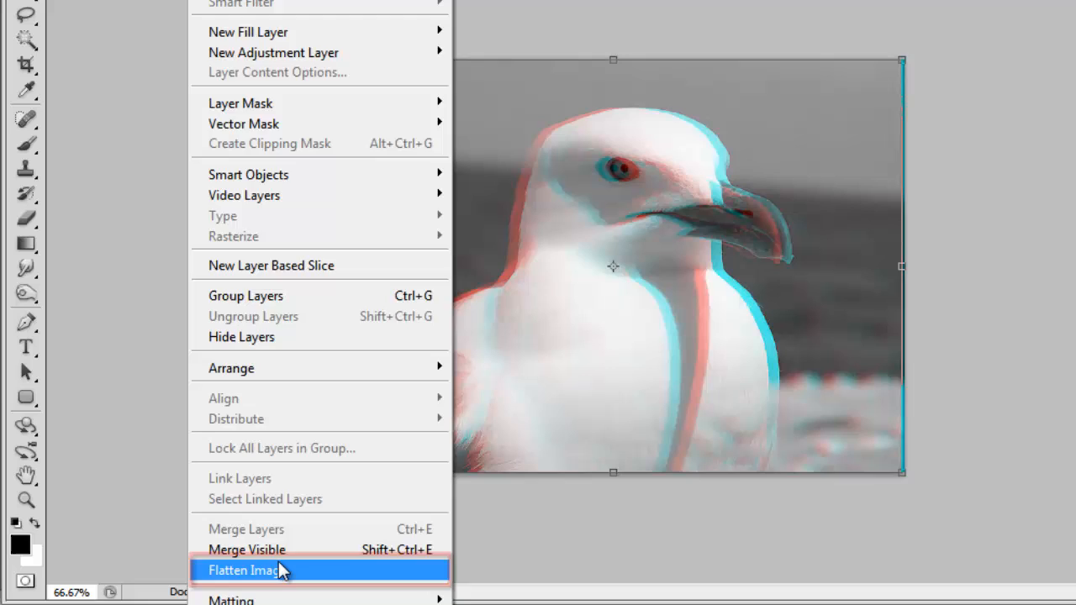
click(249, 571)
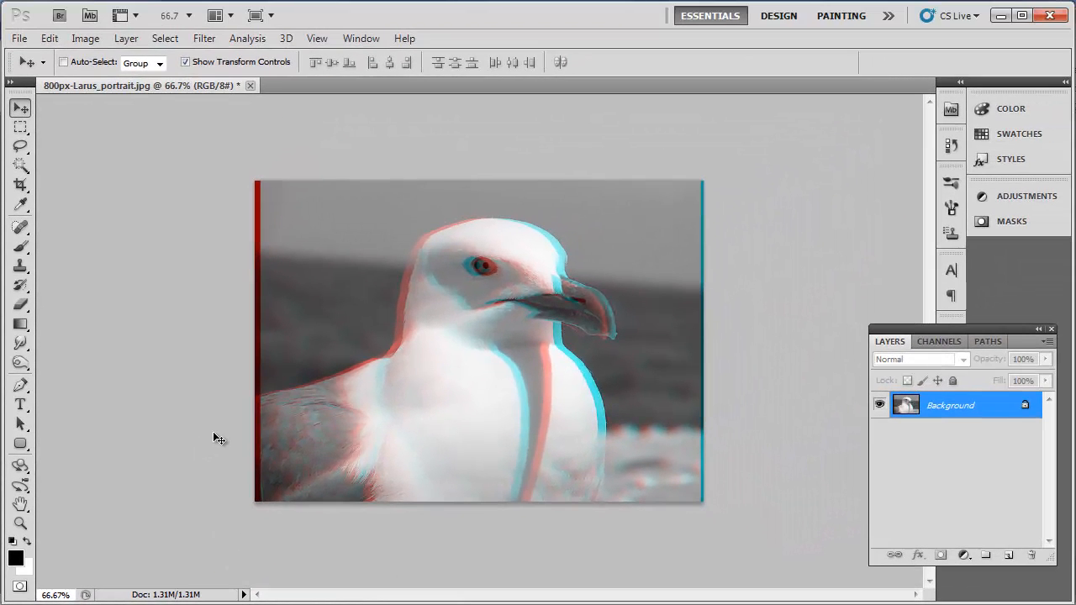